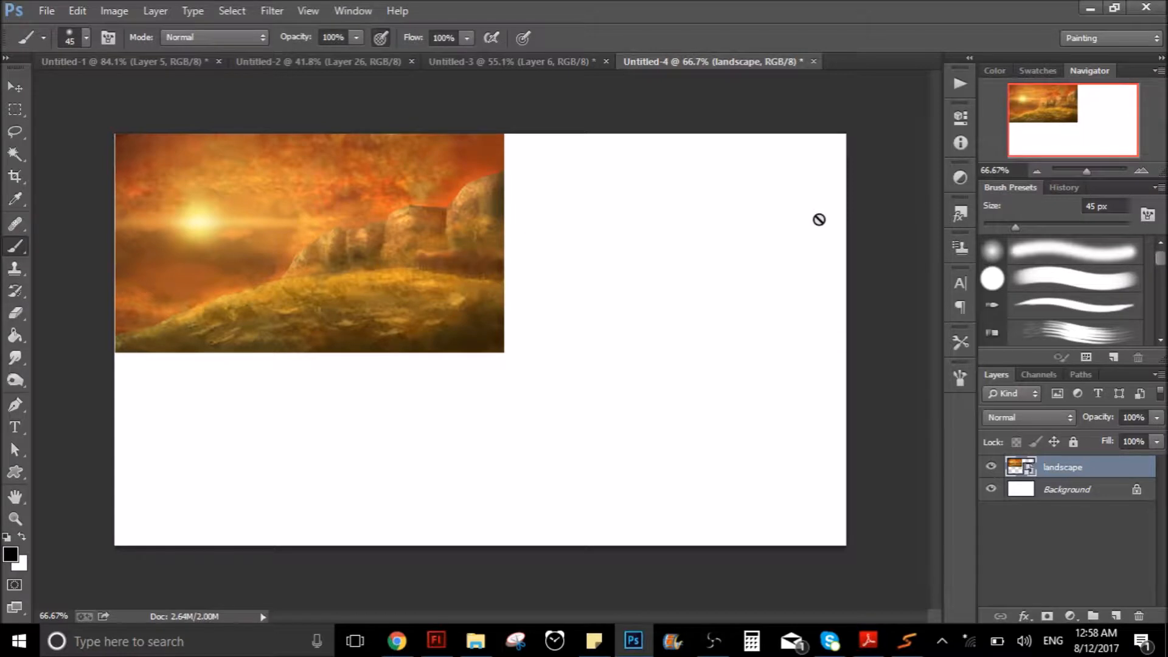
{"action": "mouse_move", "coordinate": [767, 197]}
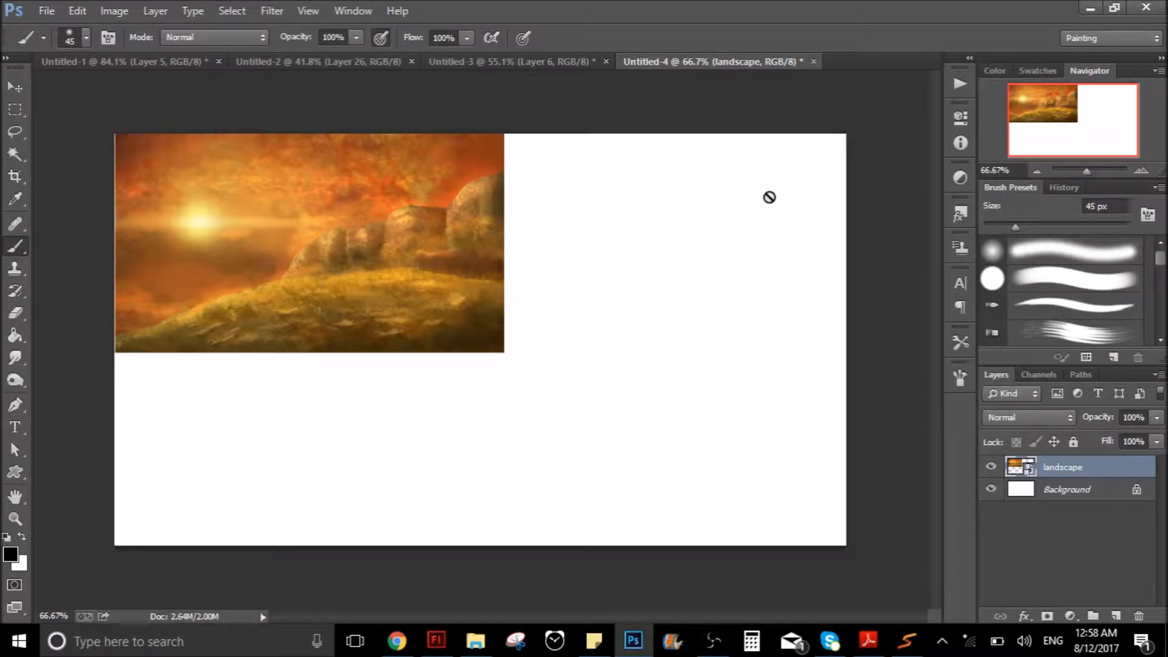
{"action": "mouse_move", "coordinate": [100, 306]}
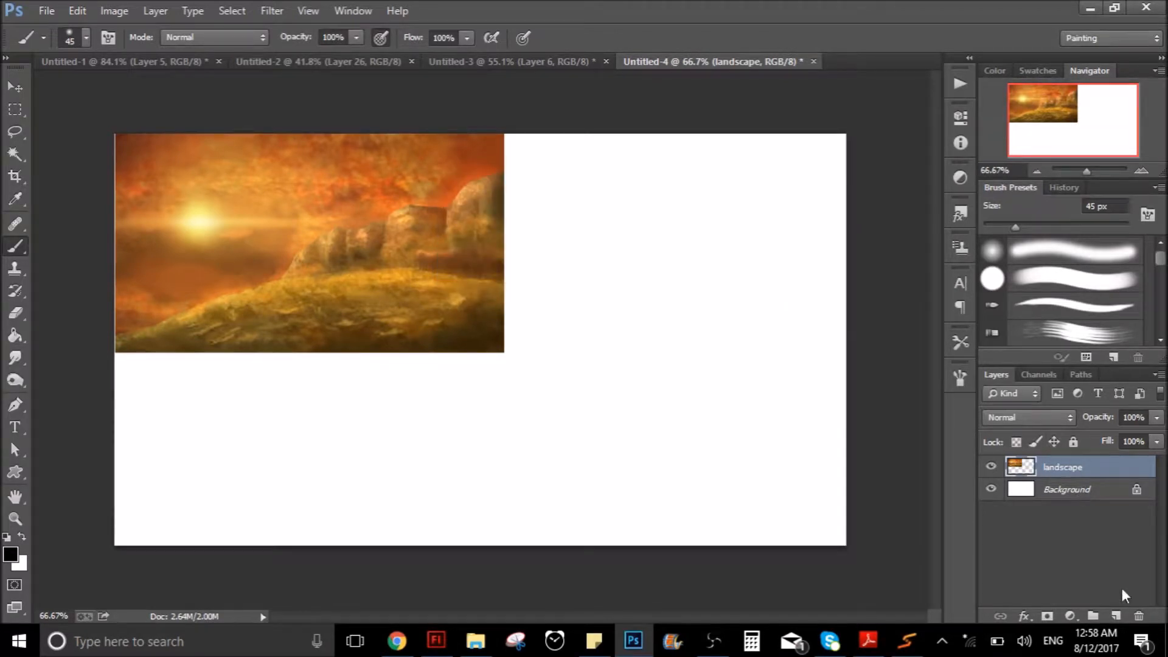
Add a new empty layer (Layer 1) above the landscape image layer.
{"action": "left_click", "coordinate": [1116, 615]}
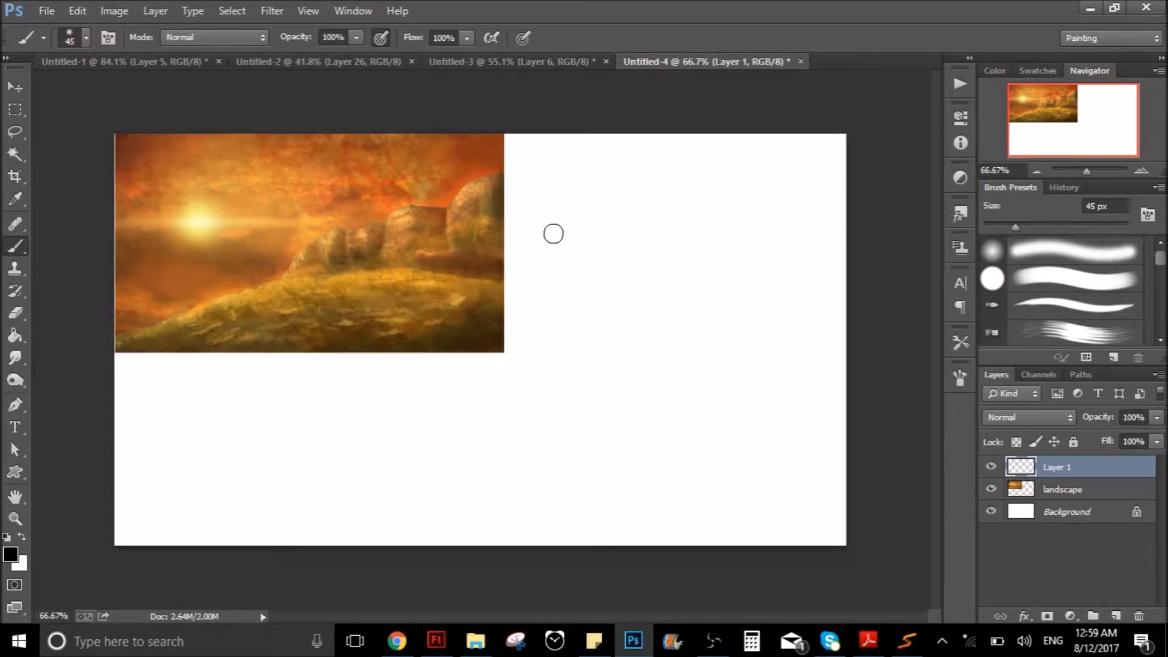
{"action": "mouse_move", "coordinate": [131, 449]}
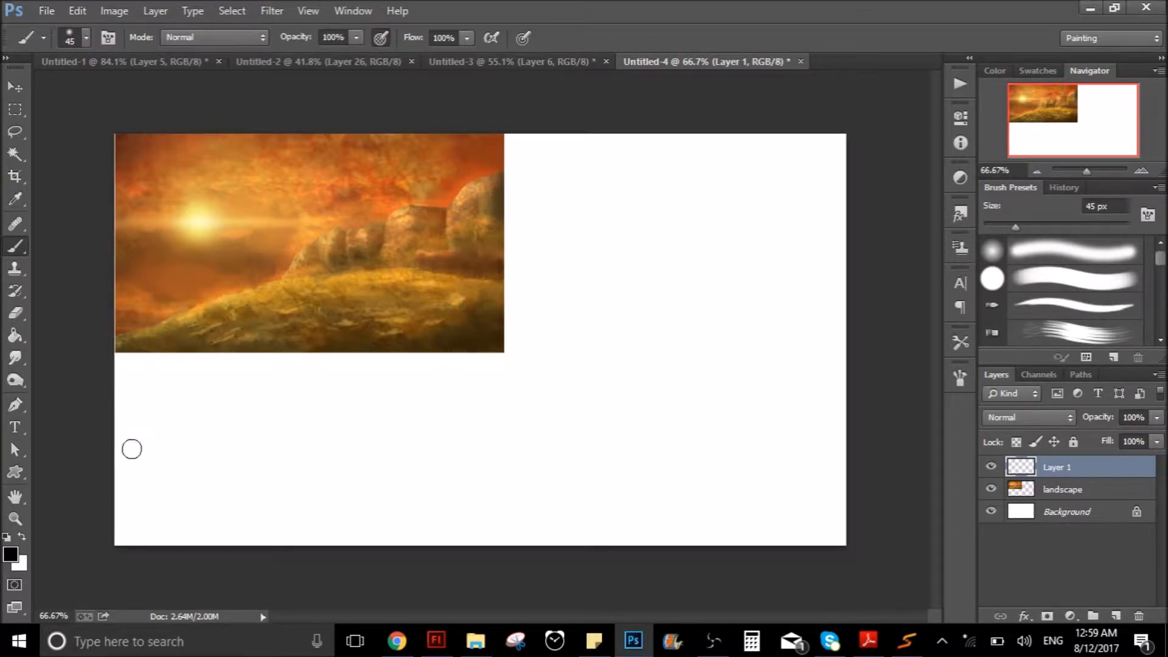
Set a reddish-brown foreground colour and paint a brown shape right of the landscape.
{"action": "left_click", "coordinate": [10, 553]}
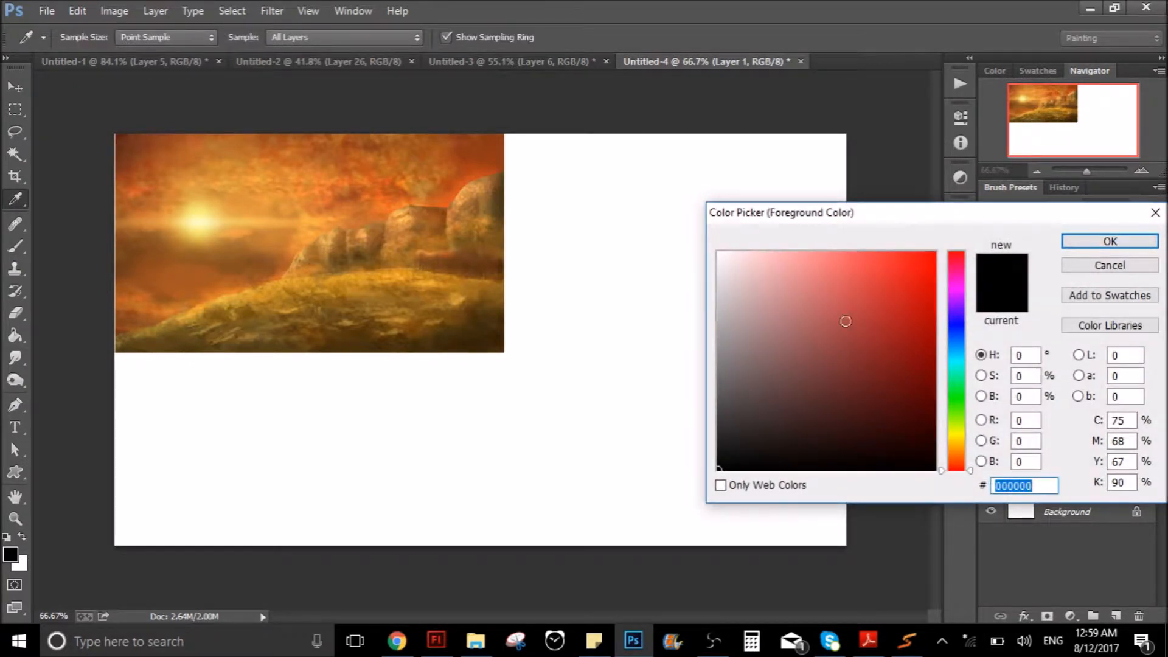
{"action": "left_click", "coordinate": [867, 282]}
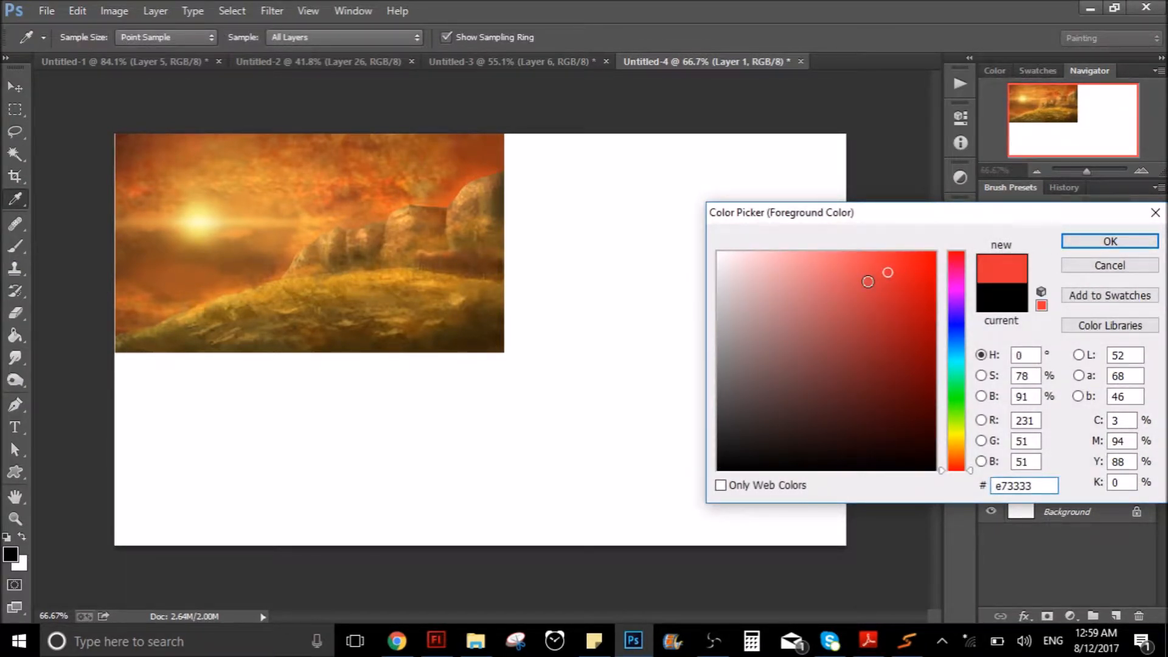
{"action": "left_click", "coordinate": [1109, 241]}
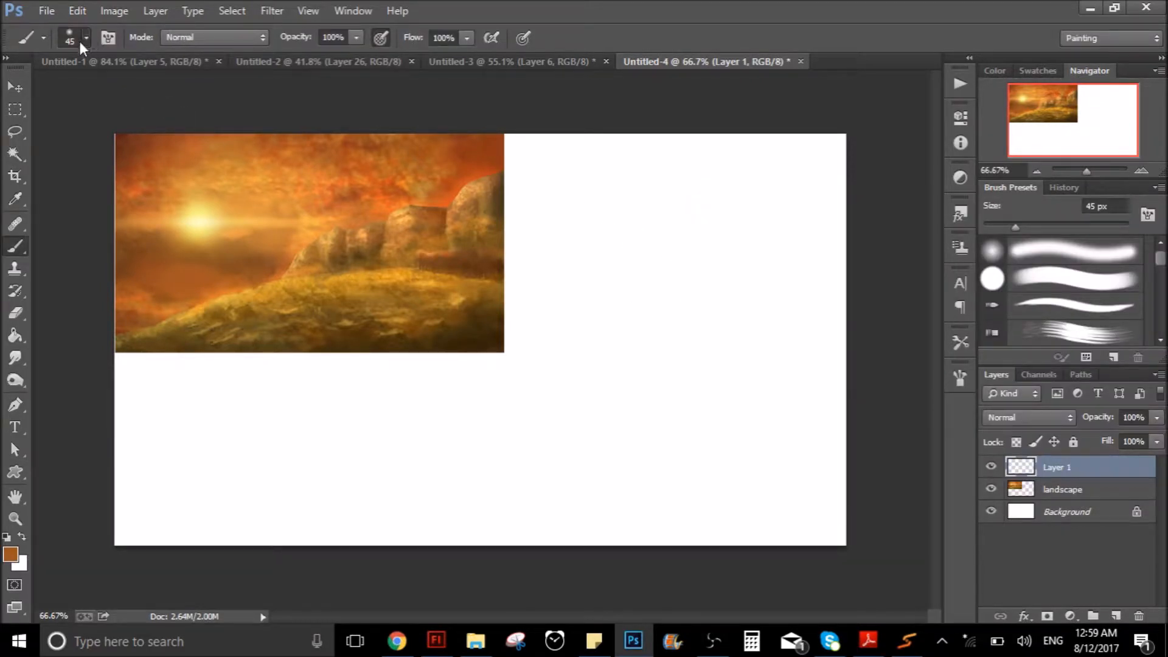
{"action": "left_click_drag", "start_coordinate": [670, 347], "coordinate": [774, 346]}
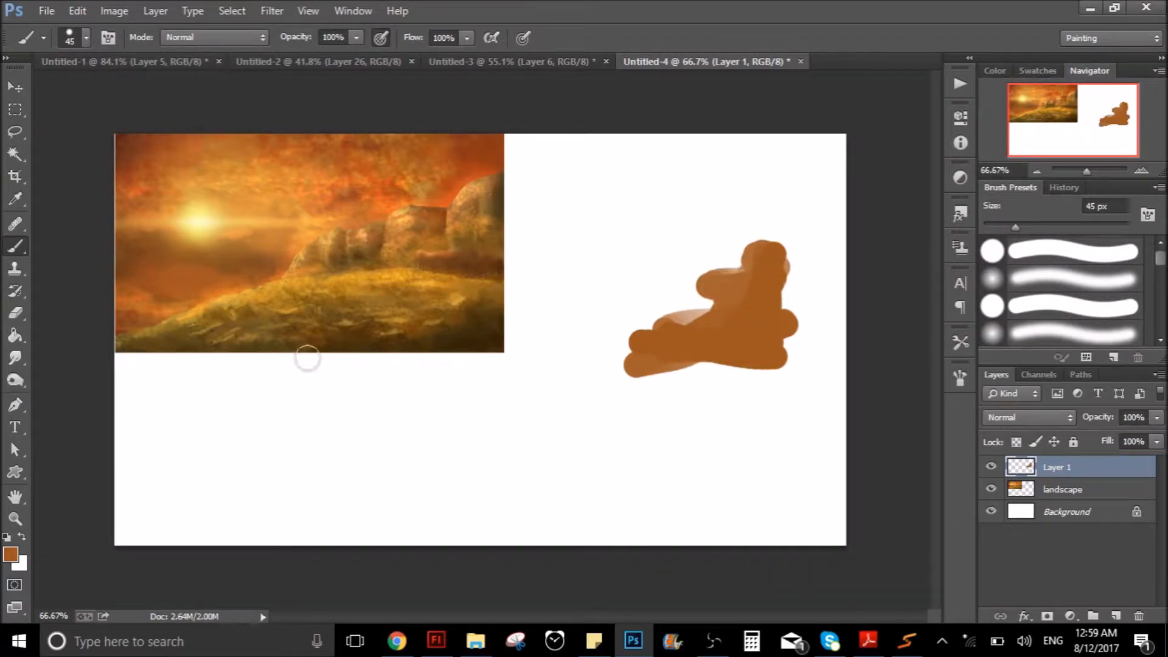
{"action": "mouse_move", "coordinate": [68, 533]}
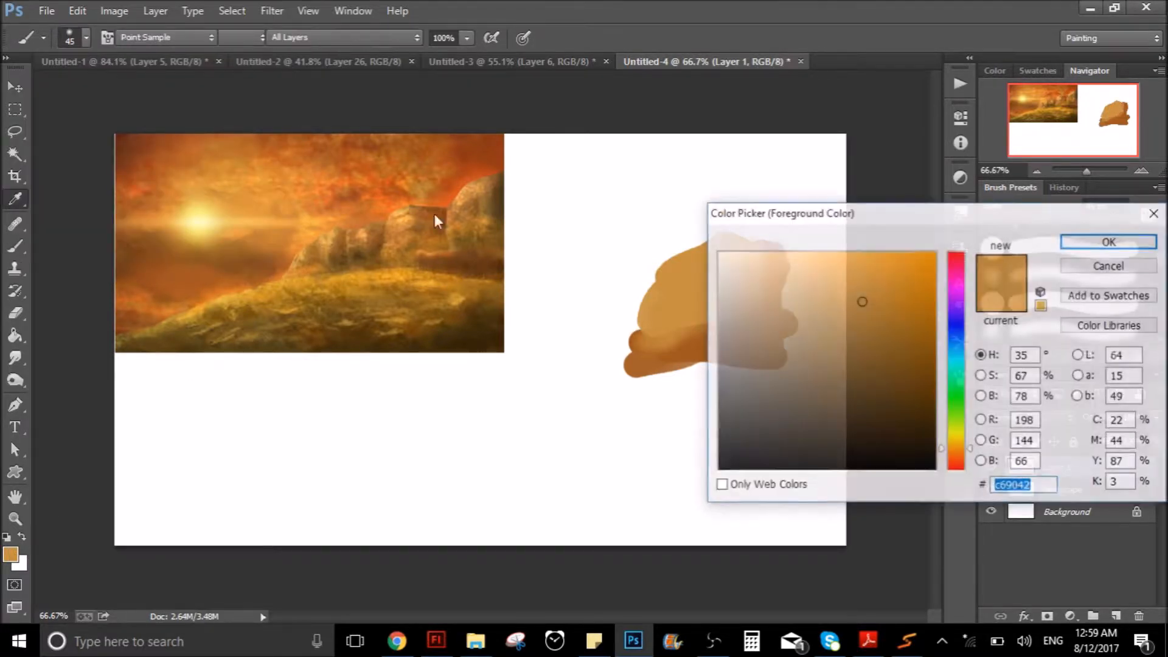
Sample a tan colour from the landscape's rocks as the new paint colour.
{"action": "left_click", "coordinate": [859, 310]}
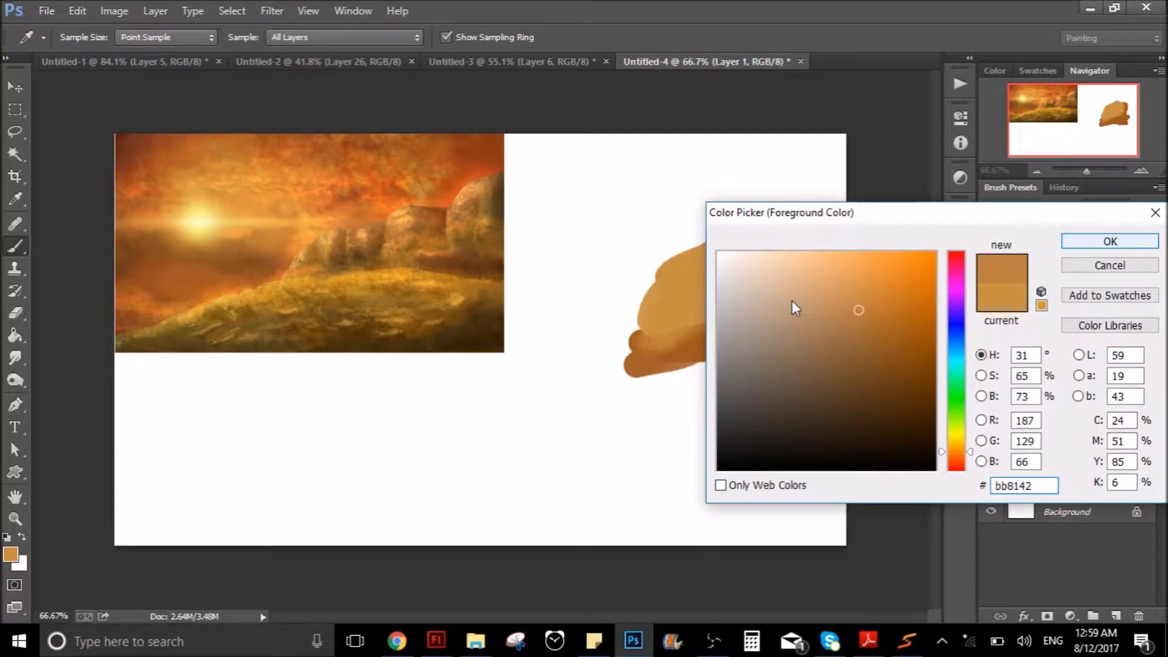
{"action": "left_click", "coordinate": [1109, 241]}
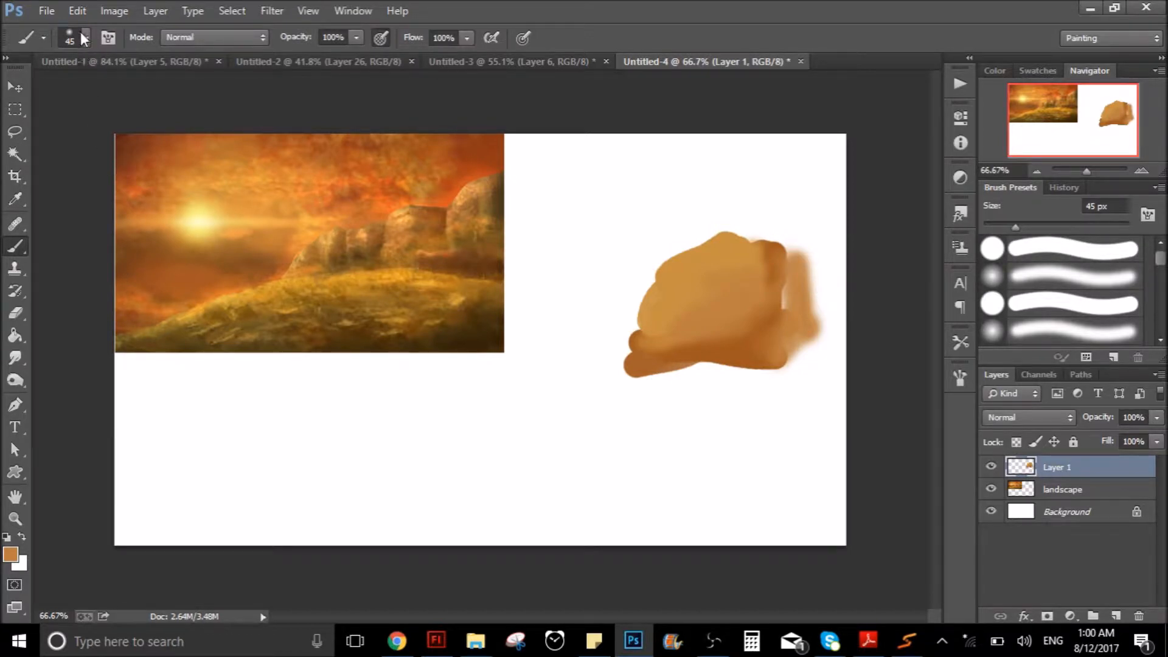
Choose large textured cloud and bristle brush presets for sweeping tan strokes.
{"action": "left_click", "coordinate": [88, 37]}
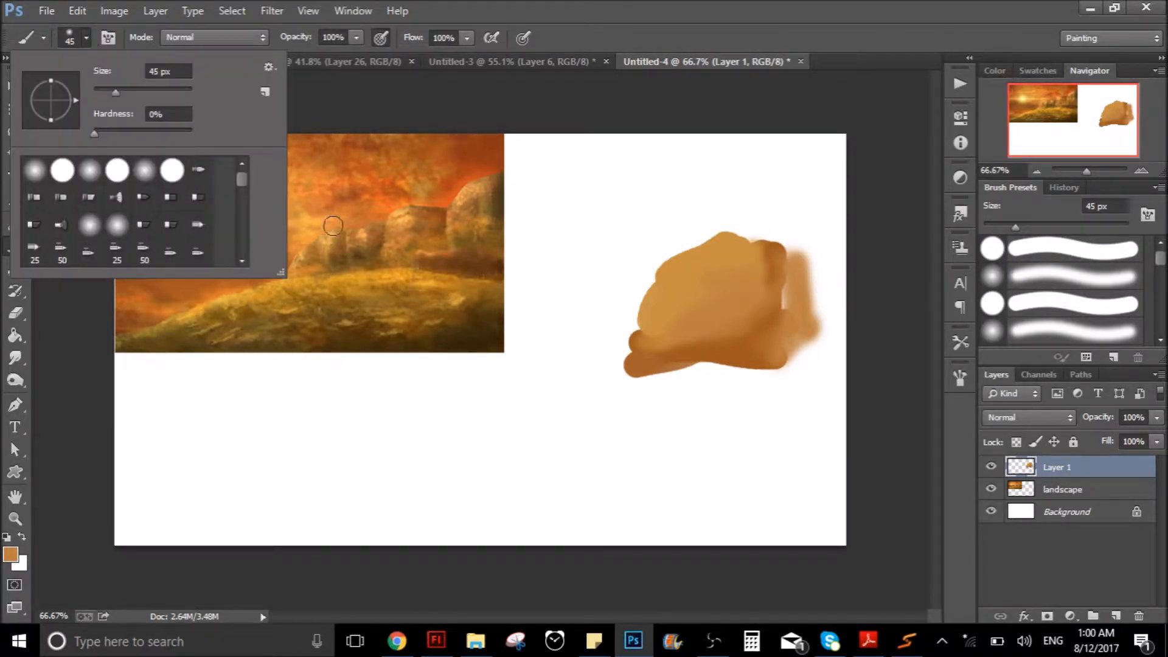
{"action": "scroll", "scroll_direction": "down", "scroll_amount": 3}
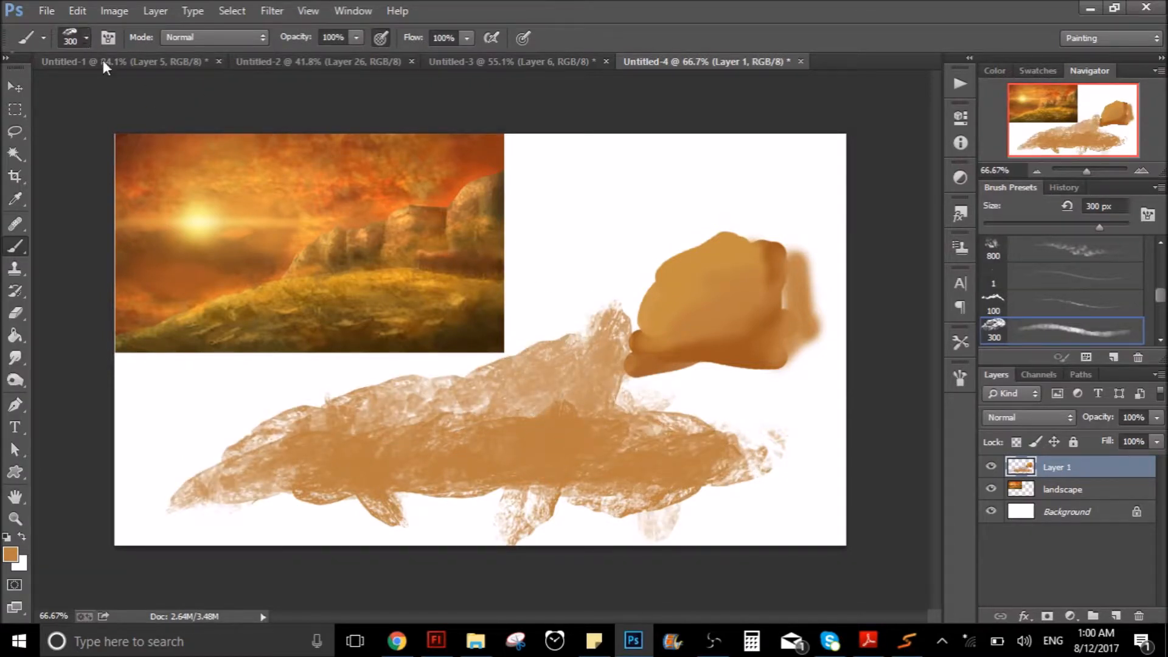
{"action": "left_click", "coordinate": [73, 36]}
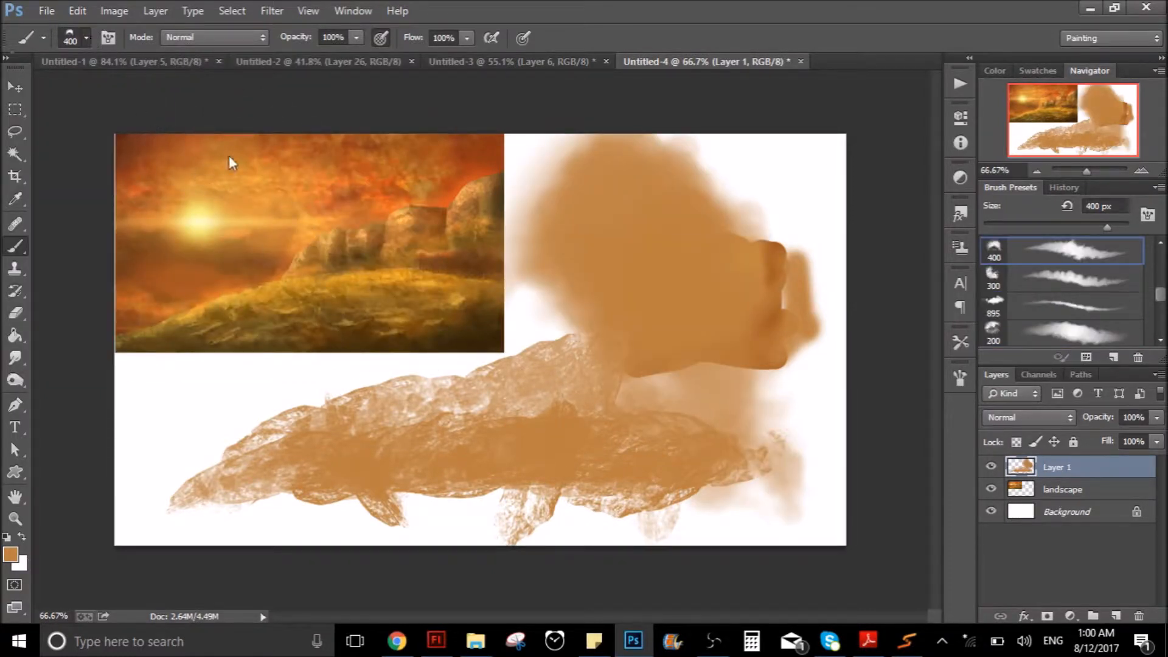
{"action": "left_click", "coordinate": [83, 38]}
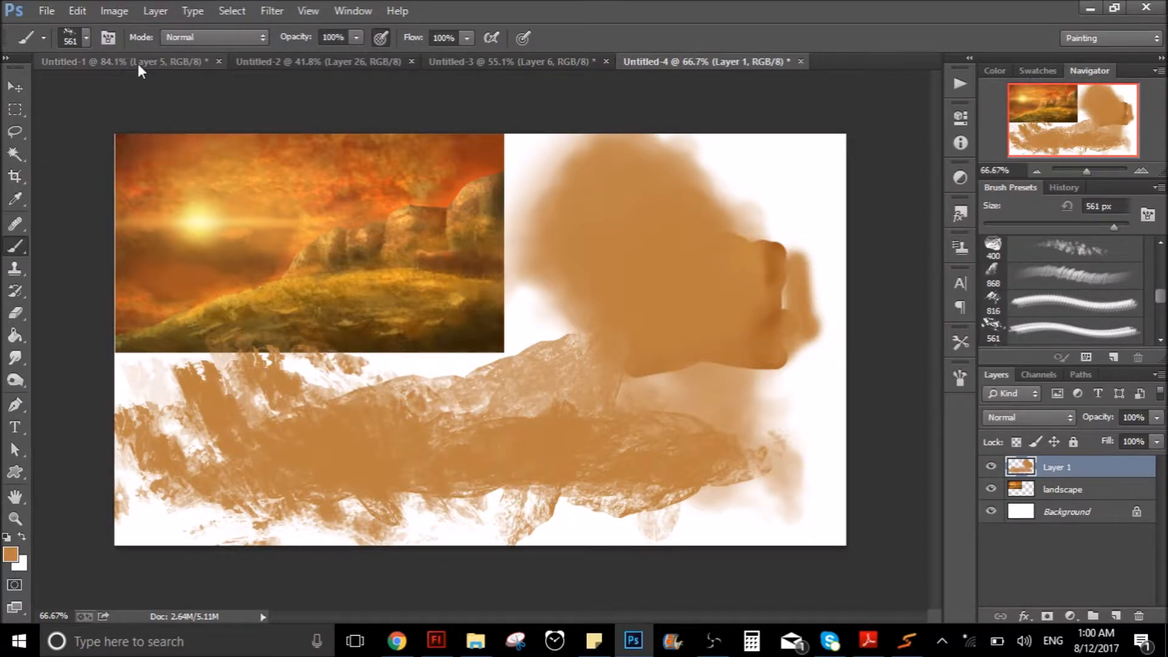
Browse the brush presets and choose a bristly stroke brush at about 50 px.
{"action": "left_click", "coordinate": [85, 38]}
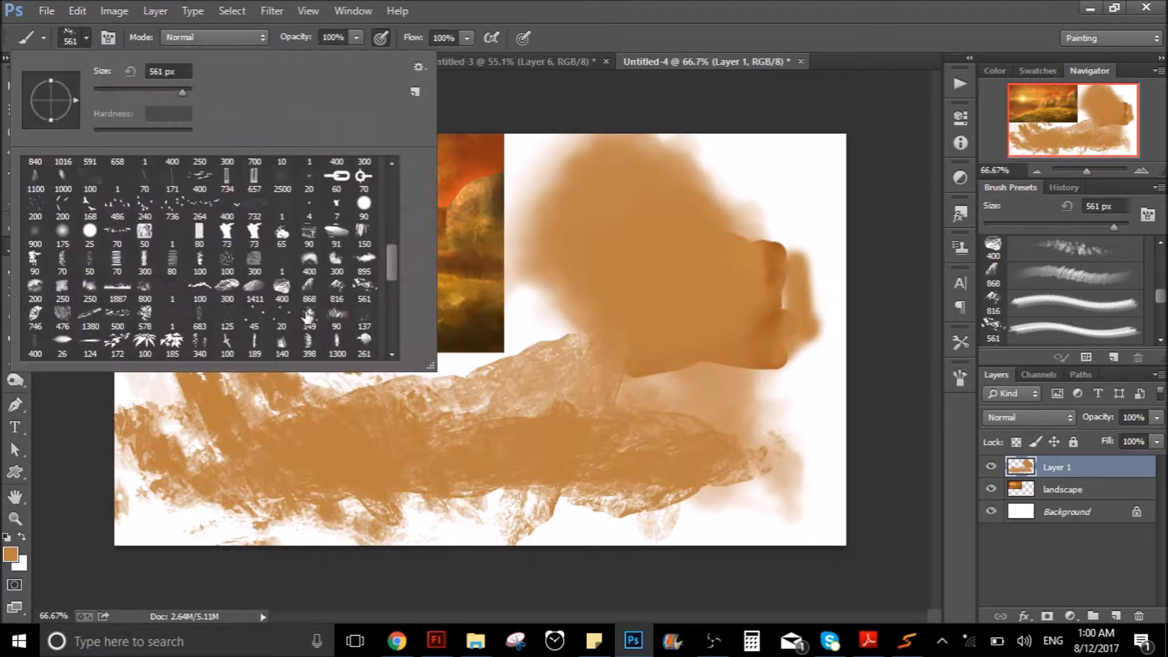
{"action": "scroll", "scroll_direction": "down", "scroll_amount": 3}
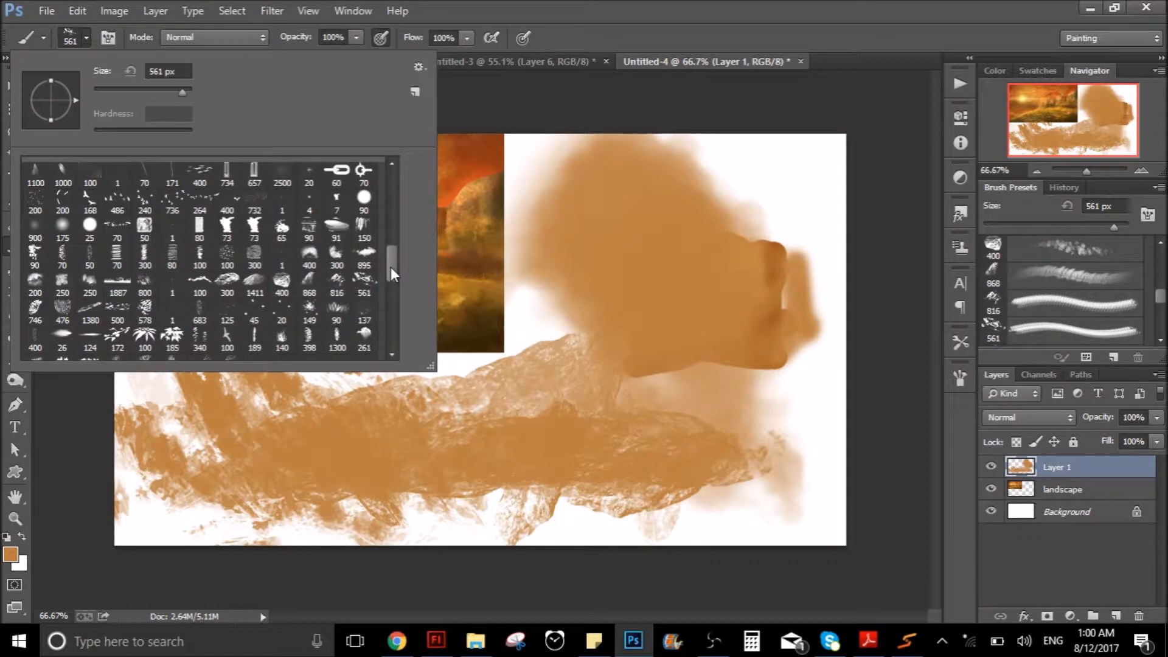
{"action": "scroll", "scroll_direction": "down", "scroll_amount": 3}
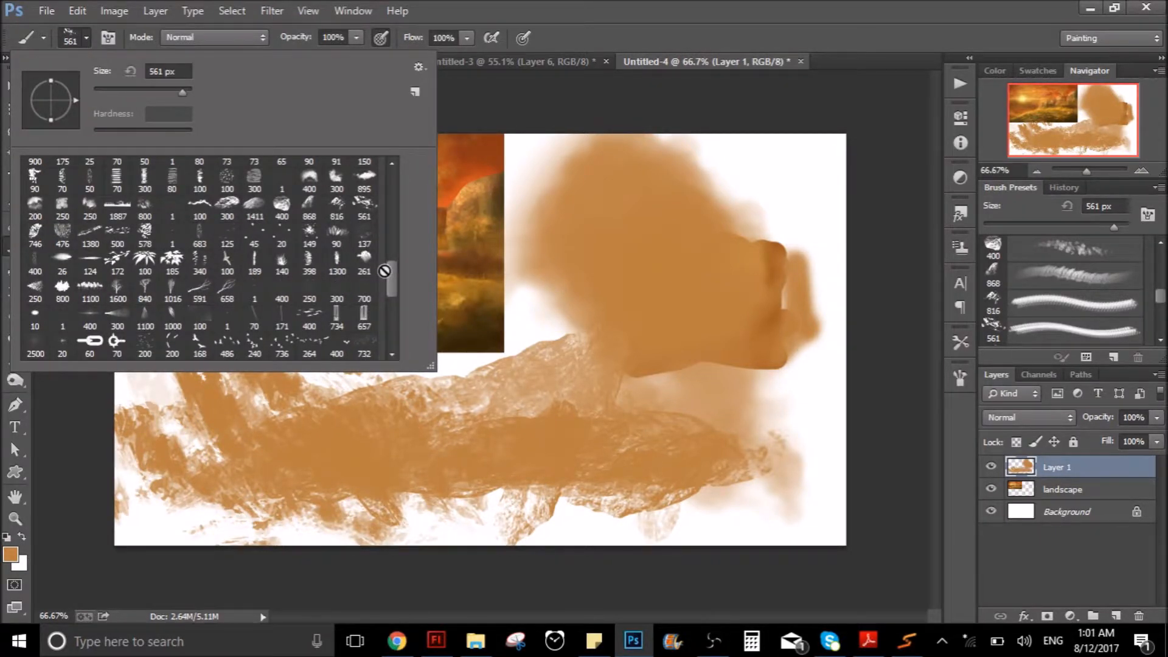
{"action": "scroll", "scroll_direction": "down", "scroll_amount": 3}
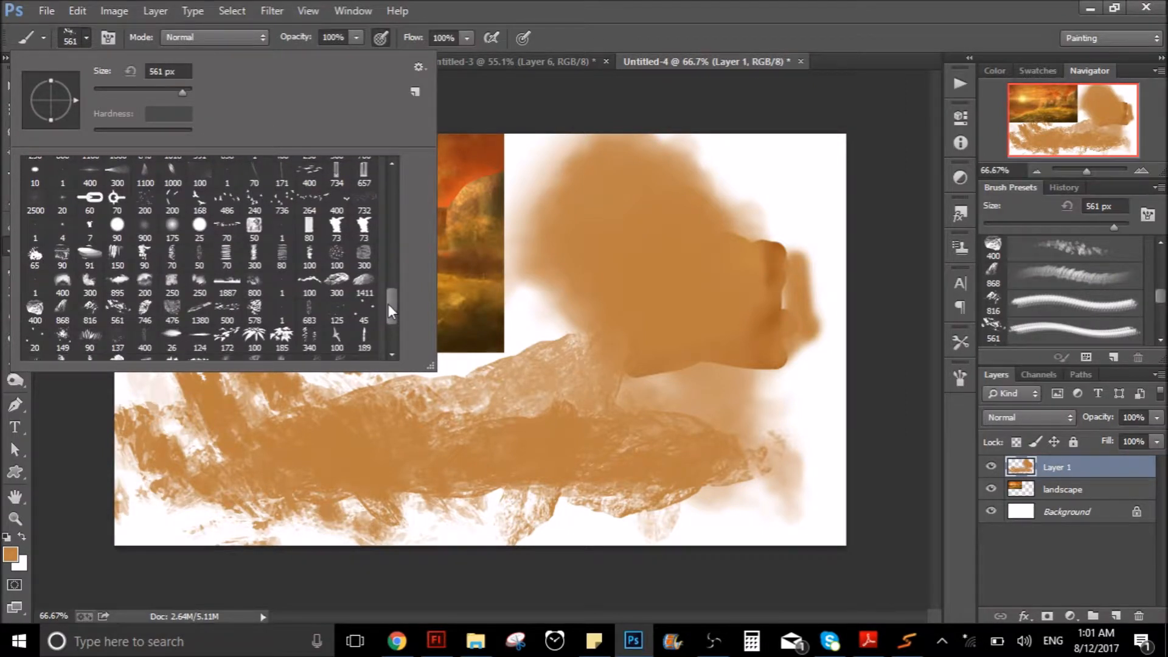
{"action": "scroll", "scroll_direction": "down", "scroll_amount": 3}
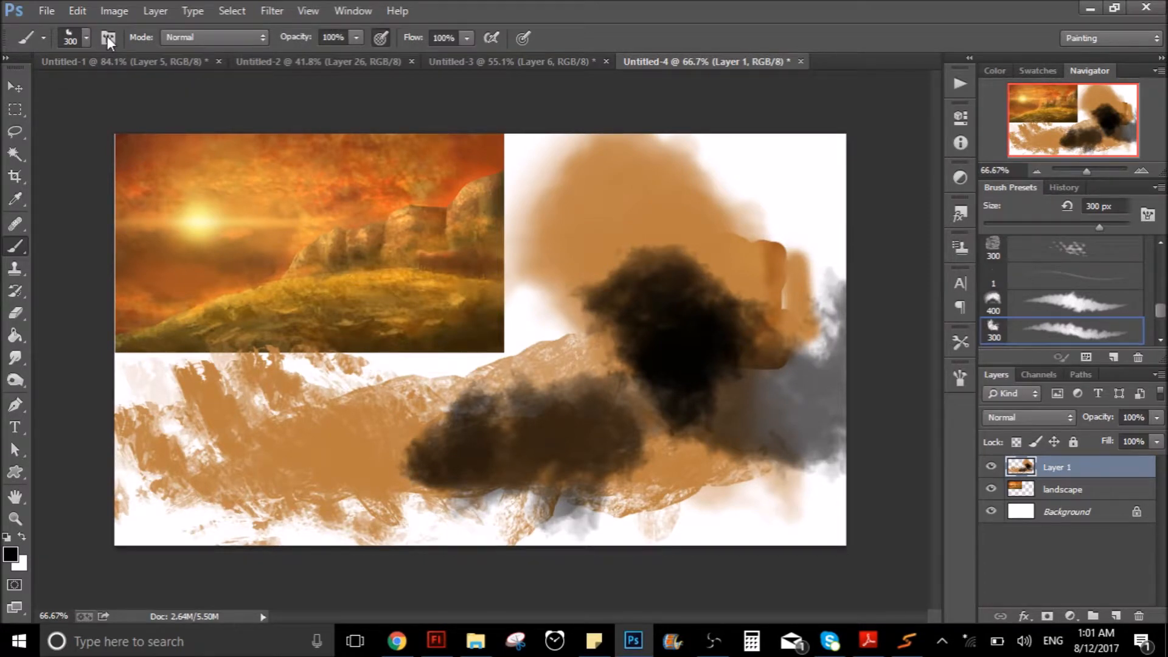
{"action": "left_click", "coordinate": [84, 37]}
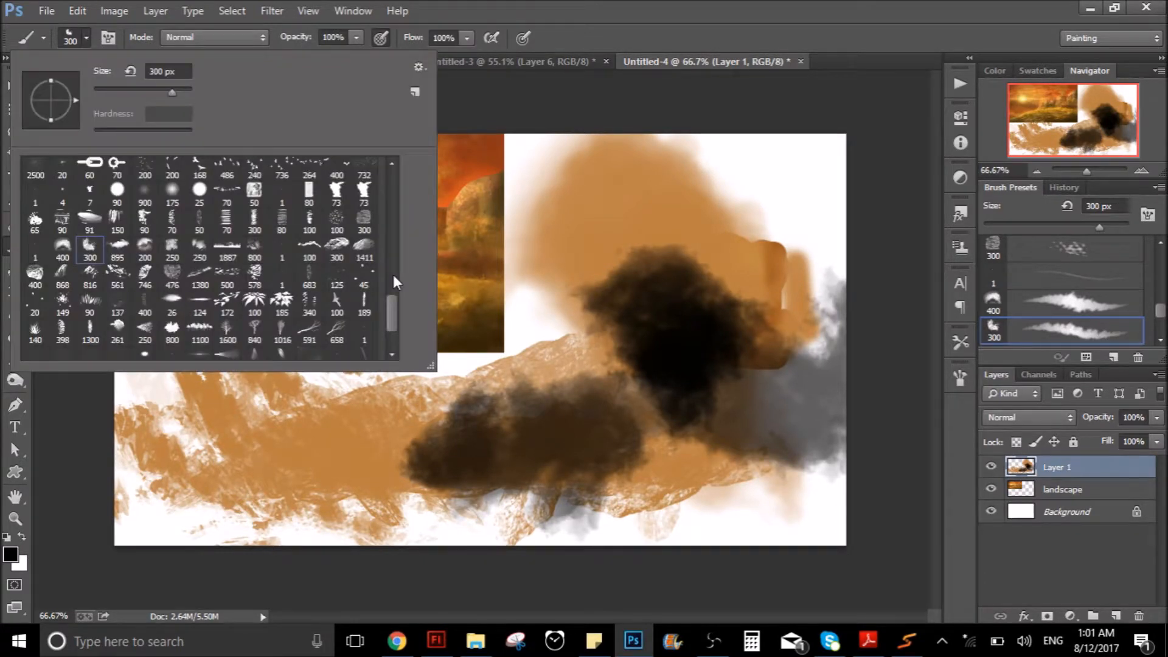
{"action": "left_click", "coordinate": [255, 190]}
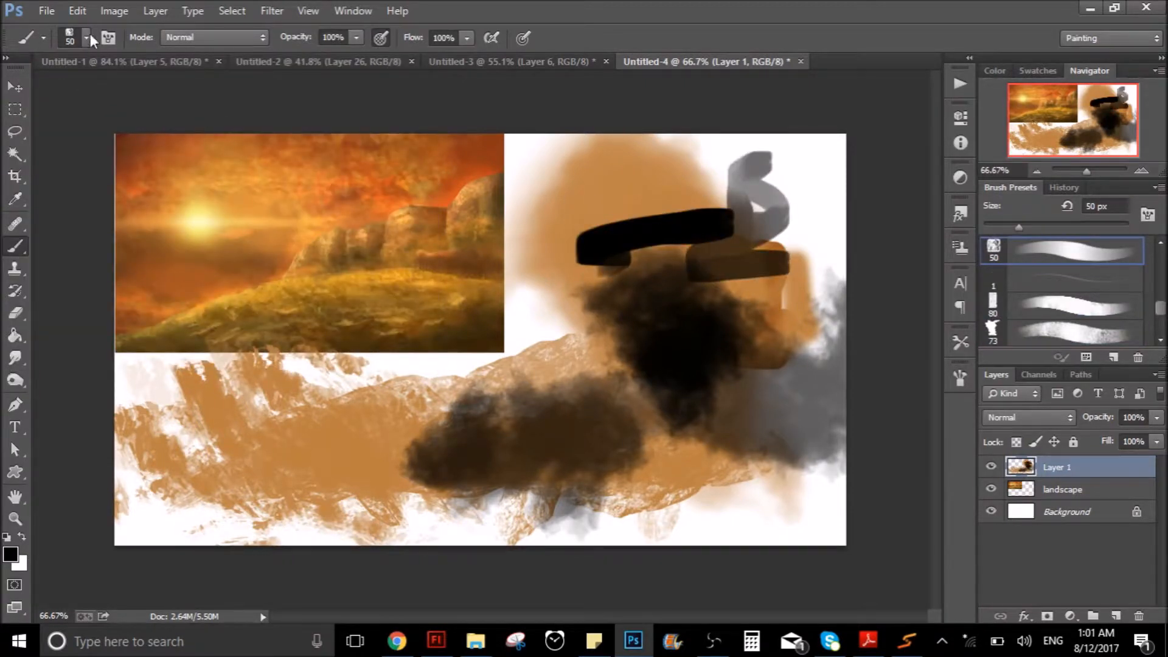
Choose a textured grass brush at about 80 px for scratchy black ground strokes.
{"action": "left_click", "coordinate": [85, 38]}
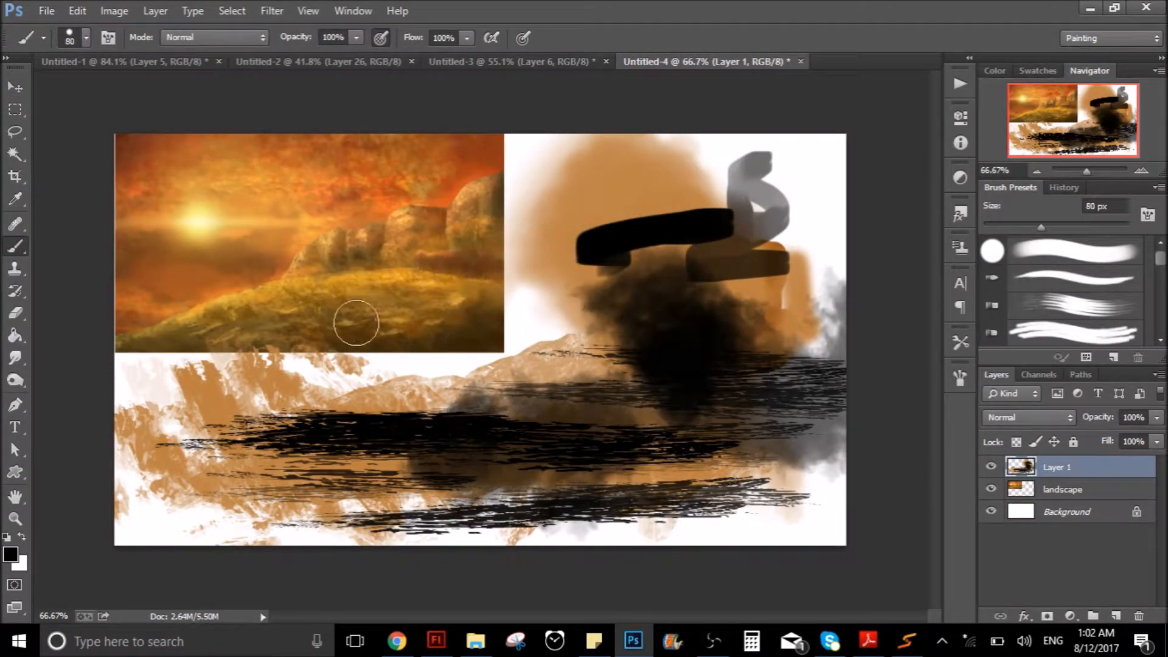
{"action": "left_click_drag", "start_coordinate": [357, 321], "coordinate": [432, 390]}
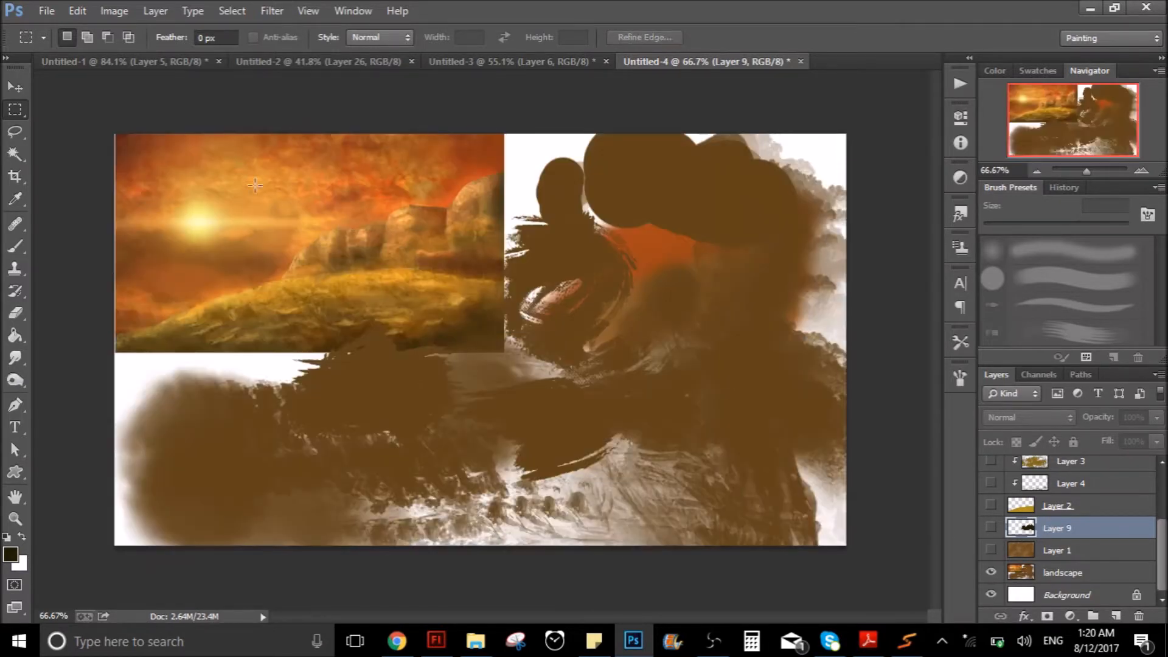
{"action": "mouse_move", "coordinate": [445, 300]}
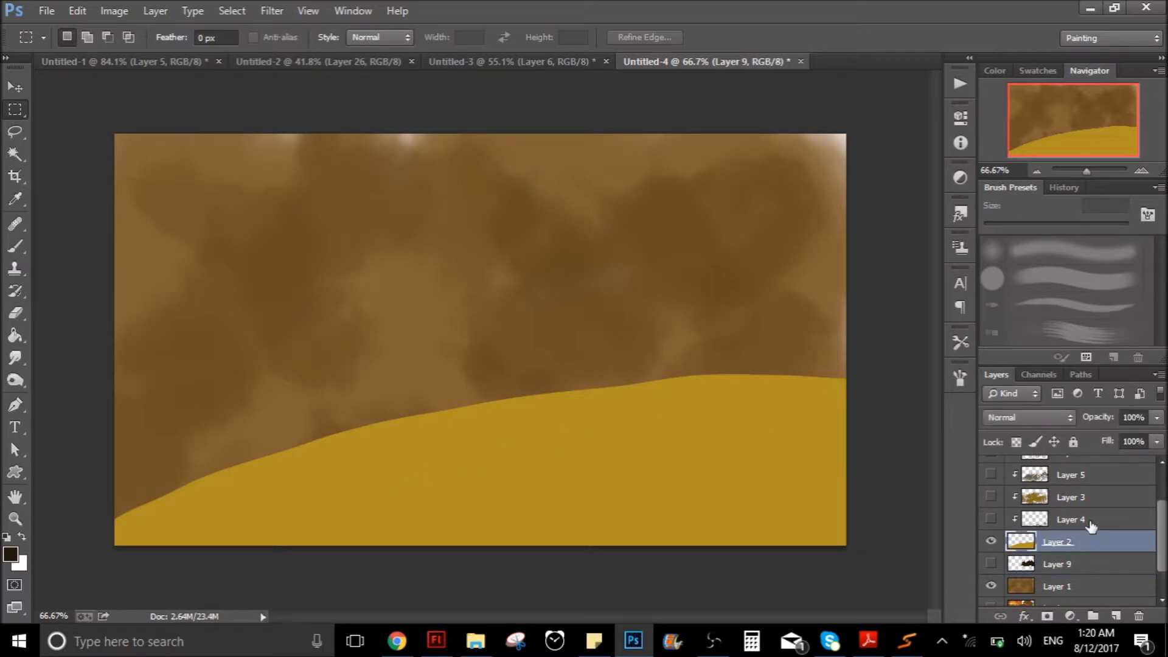
Add a new layer above Layer 4 and clip it to the golden hill.
{"action": "left_click", "coordinate": [1070, 518]}
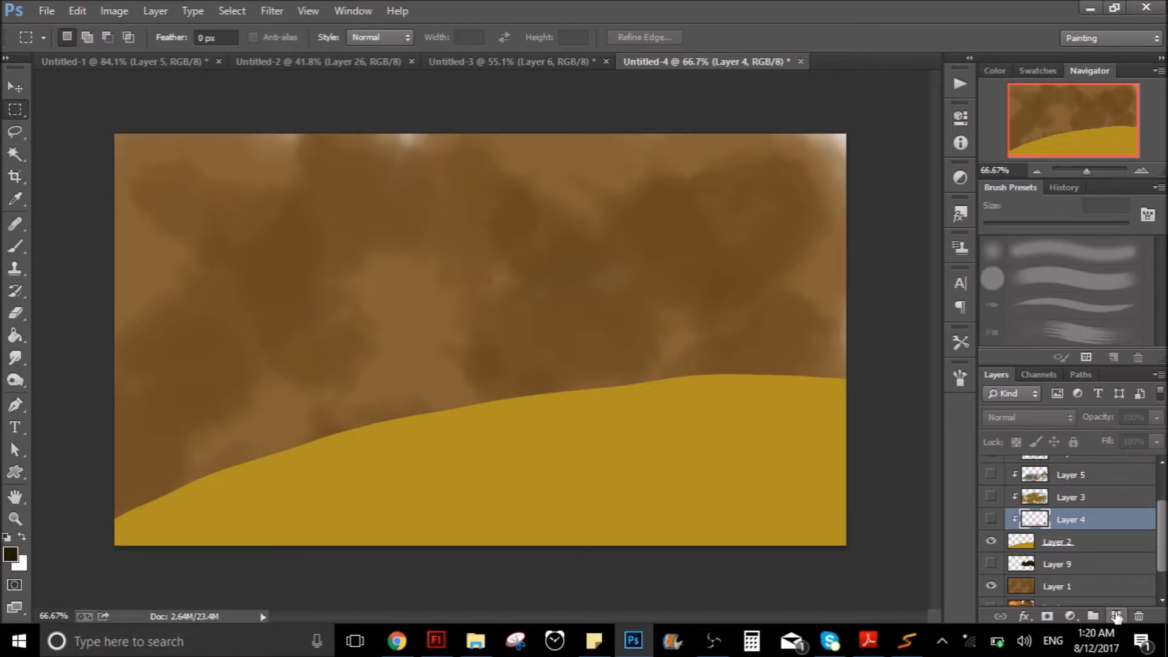
{"action": "left_click", "coordinate": [1120, 615]}
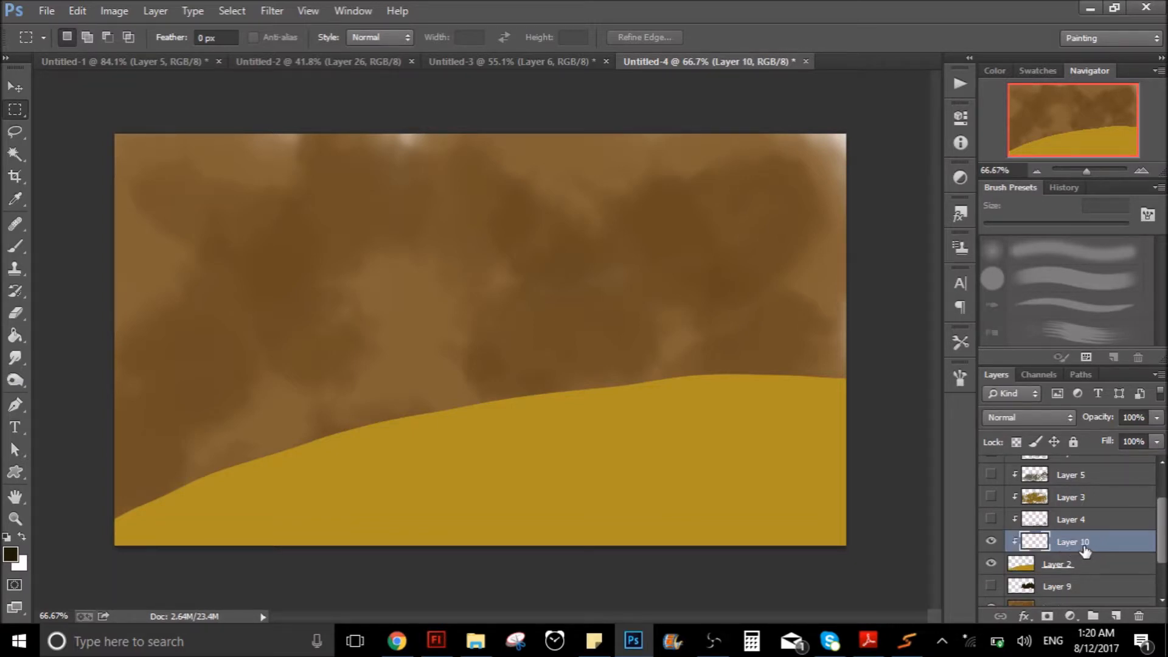
{"action": "right_click", "coordinate": [1073, 541]}
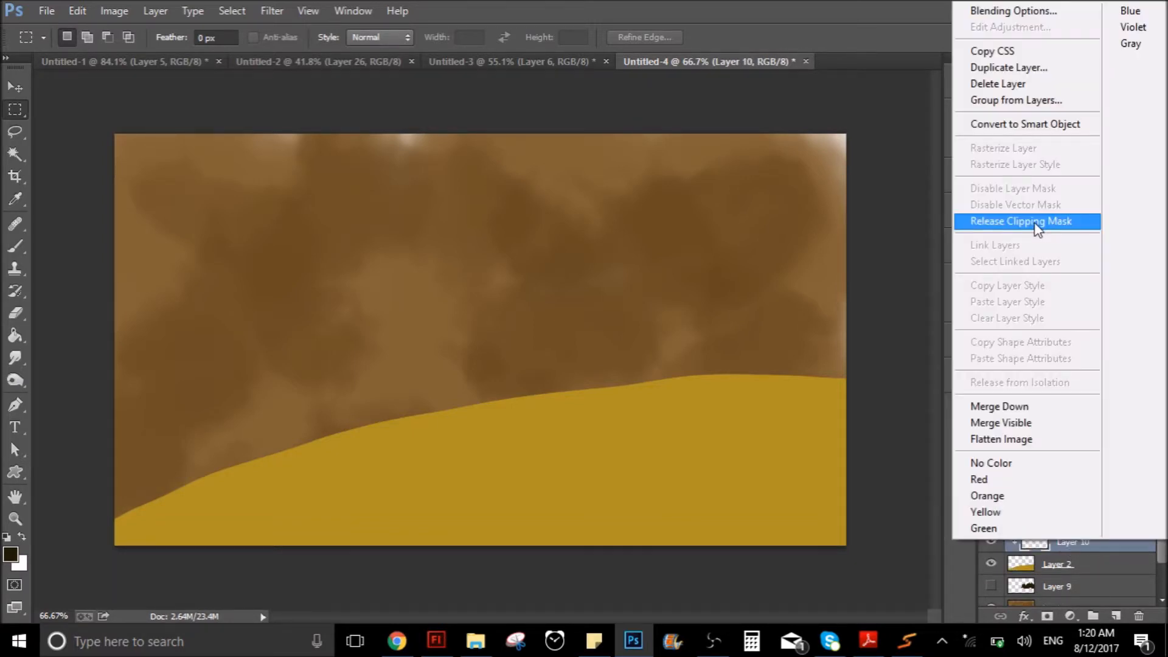
{"action": "left_click", "coordinate": [1019, 220]}
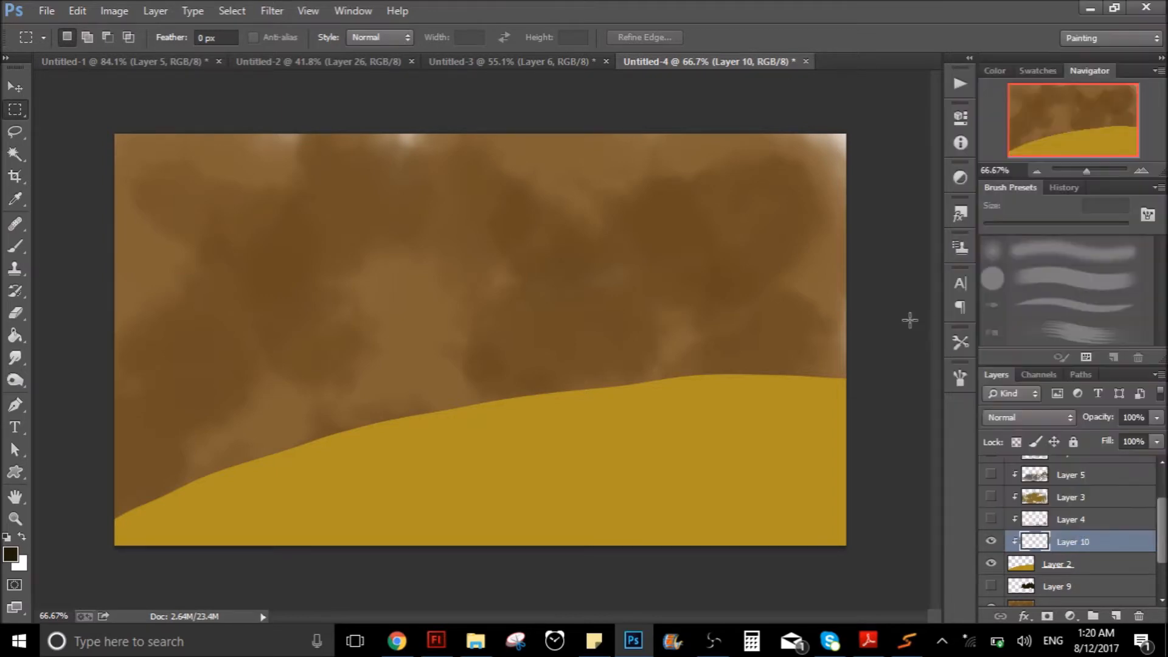
Brush a soft dark shadow across the hill's middle with a 500 px brush.
{"action": "left_click", "coordinate": [14, 246]}
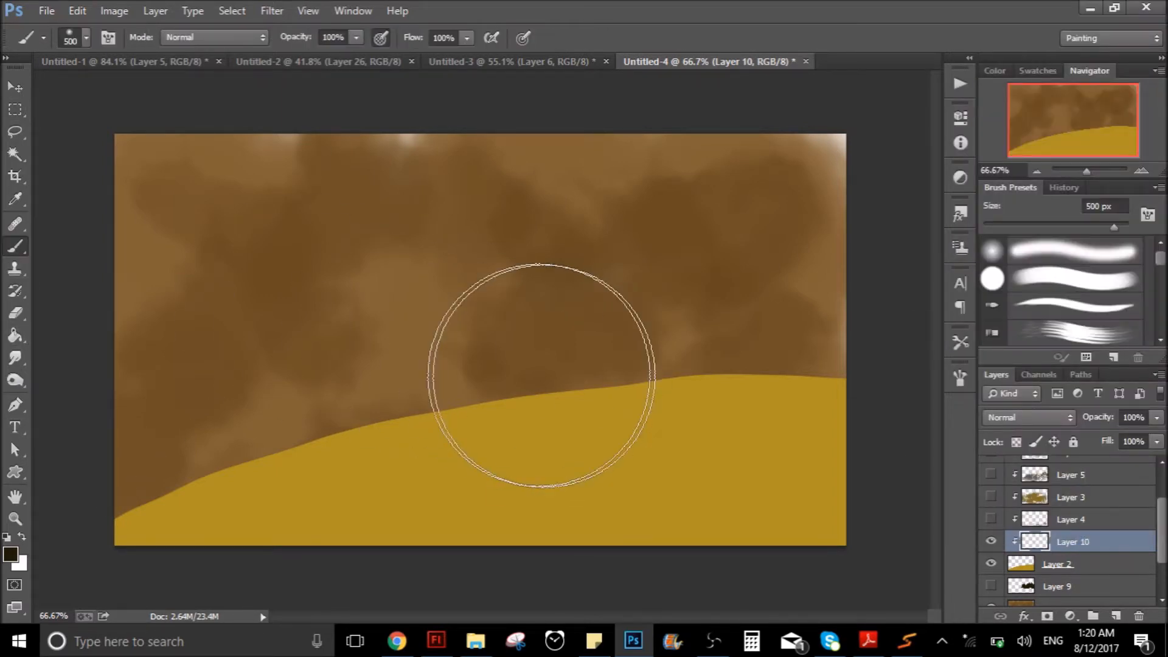
{"action": "left_click_drag", "start_coordinate": [537, 376], "coordinate": [628, 459]}
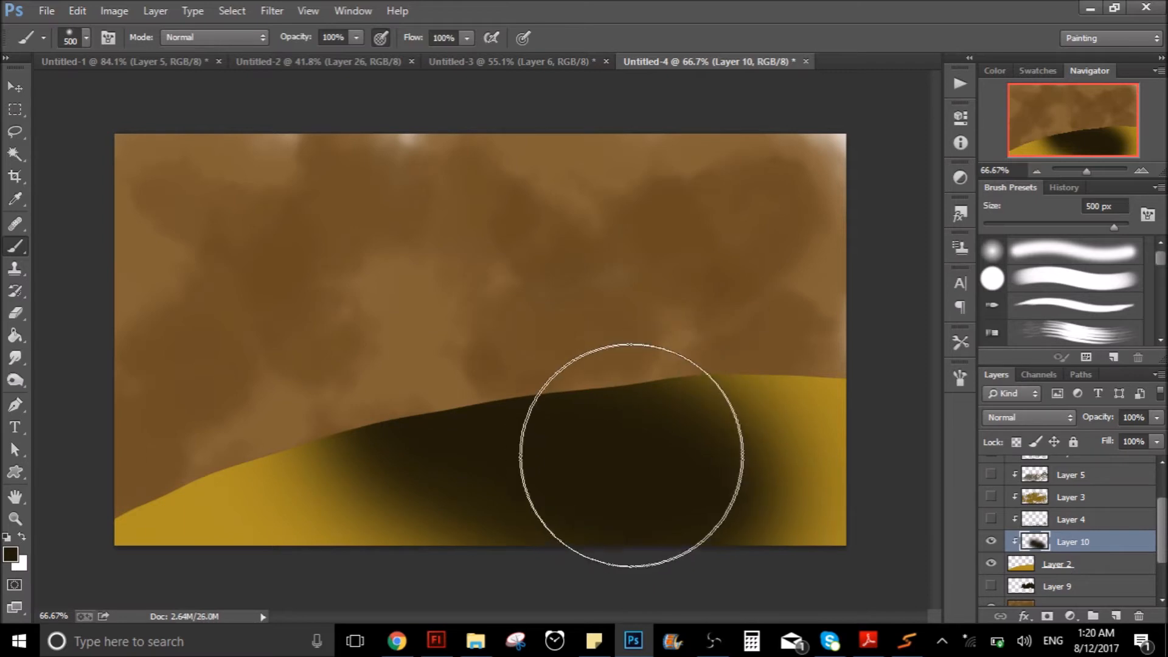
{"action": "mouse_move", "coordinate": [1035, 559]}
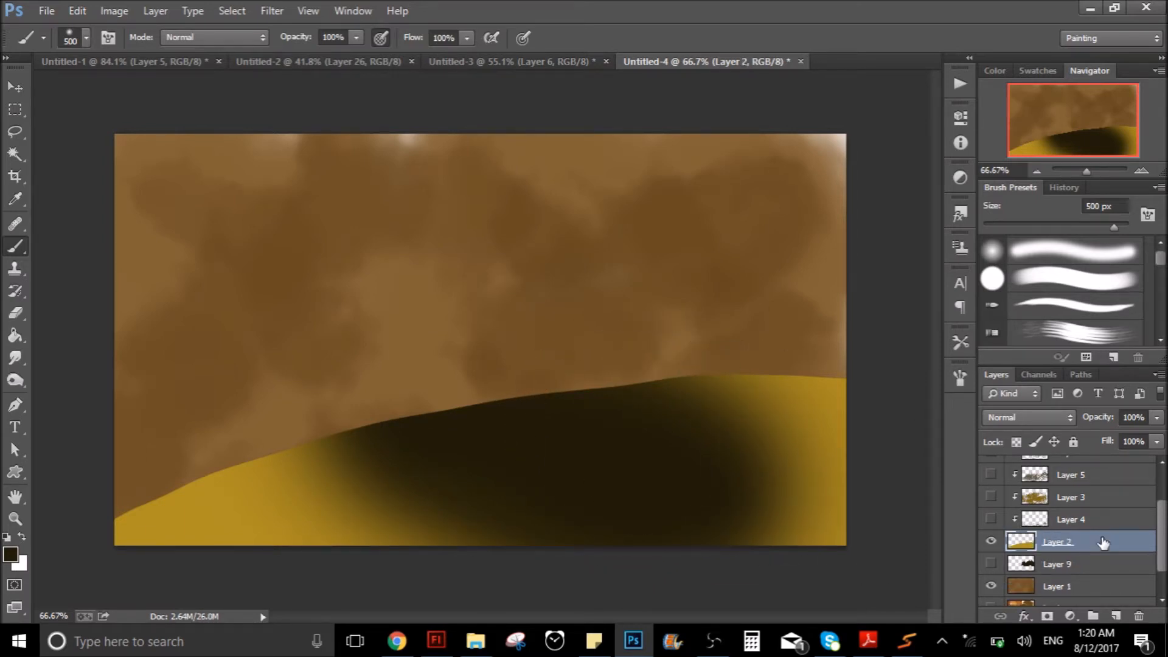
Make the grass texture layers and the Layer 9 mountain silhouette visible.
{"action": "left_click", "coordinate": [990, 520]}
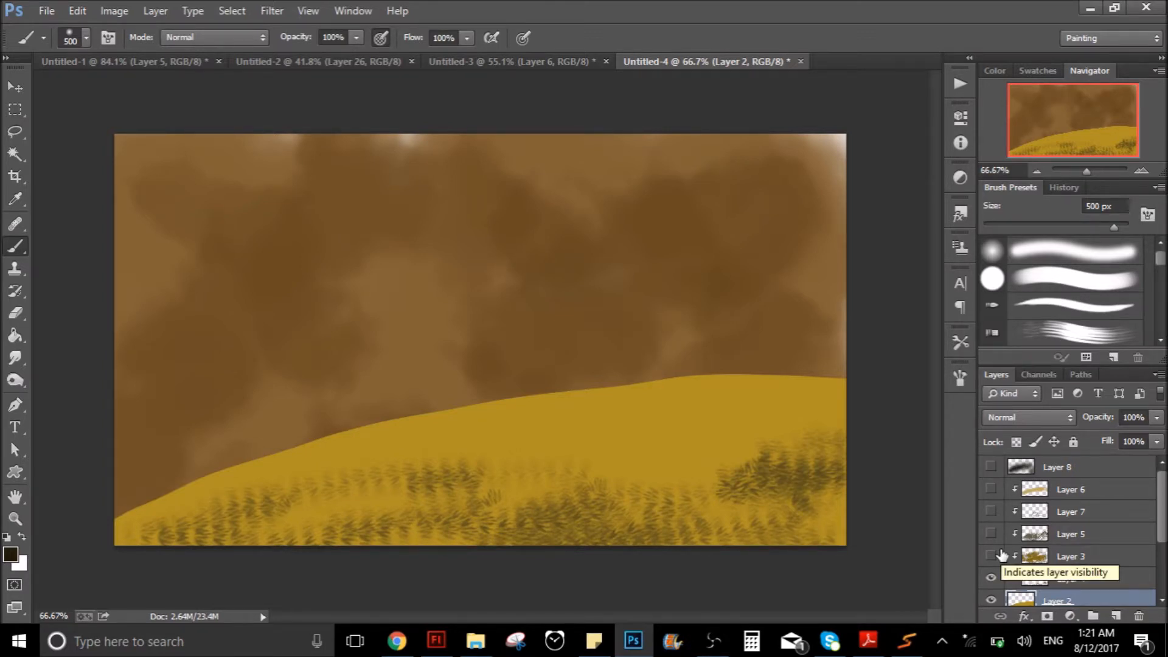
{"action": "left_click", "coordinate": [990, 556]}
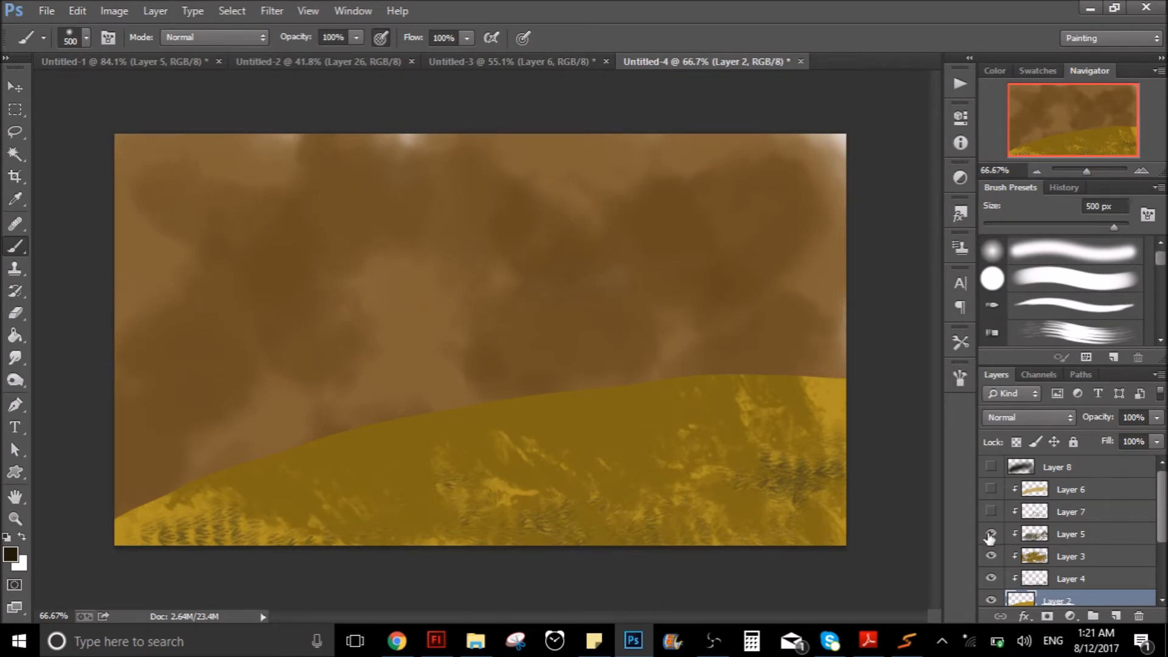
{"action": "left_click", "coordinate": [991, 511]}
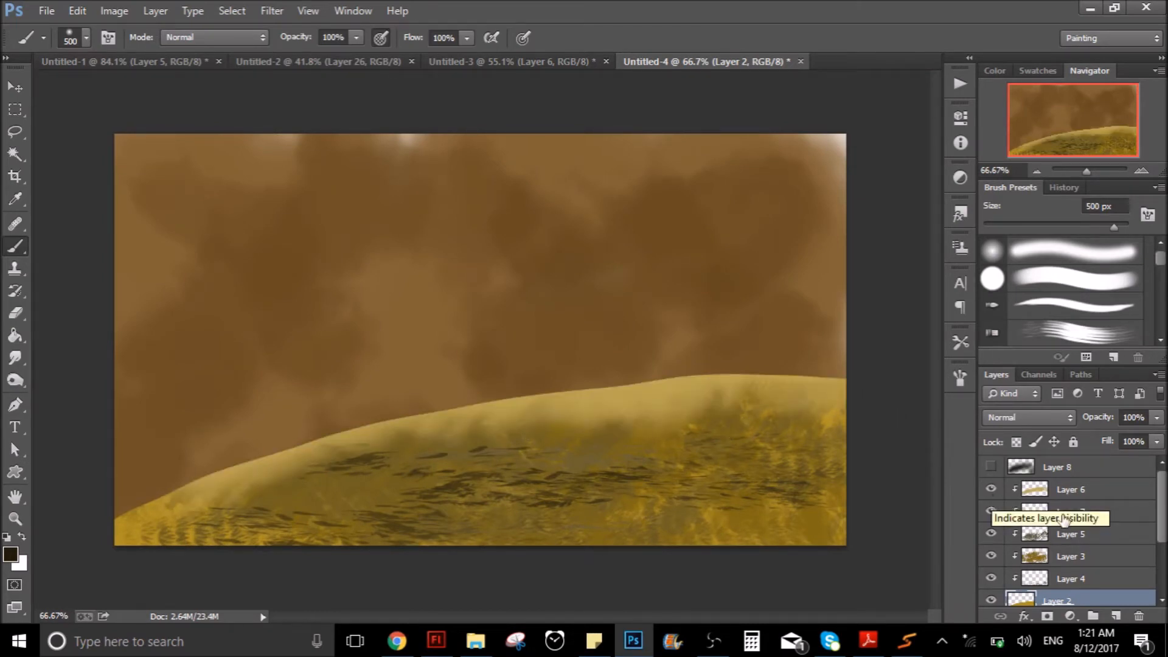
{"action": "scroll", "scroll_direction": "down", "scroll_amount": 3}
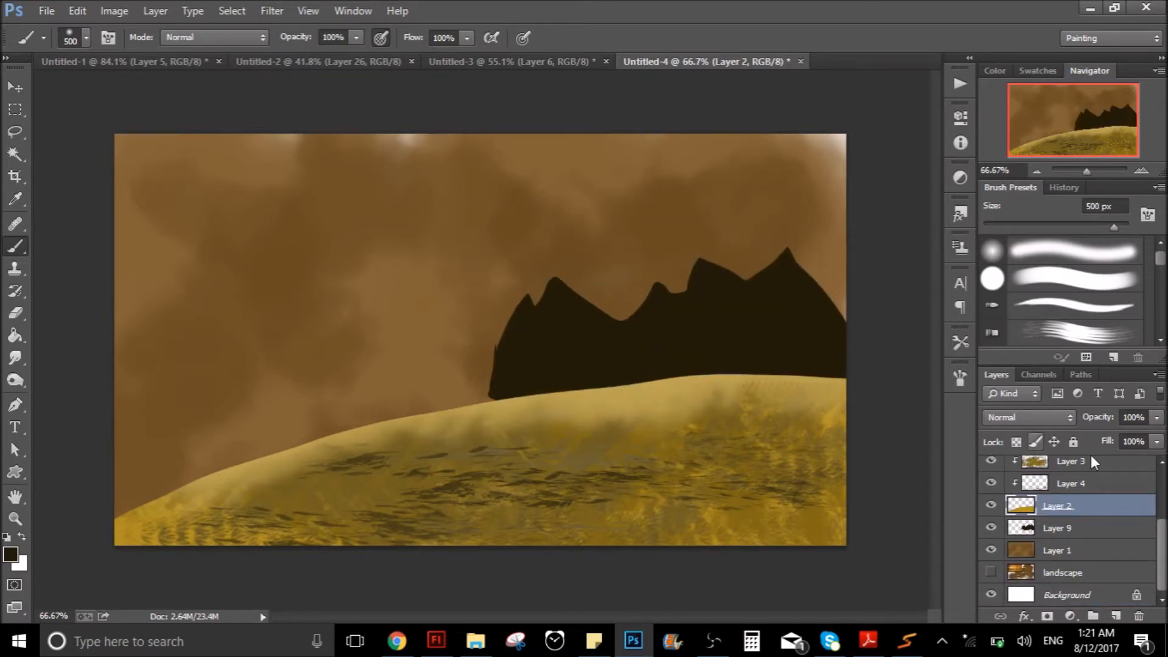
{"action": "mouse_move", "coordinate": [1162, 552]}
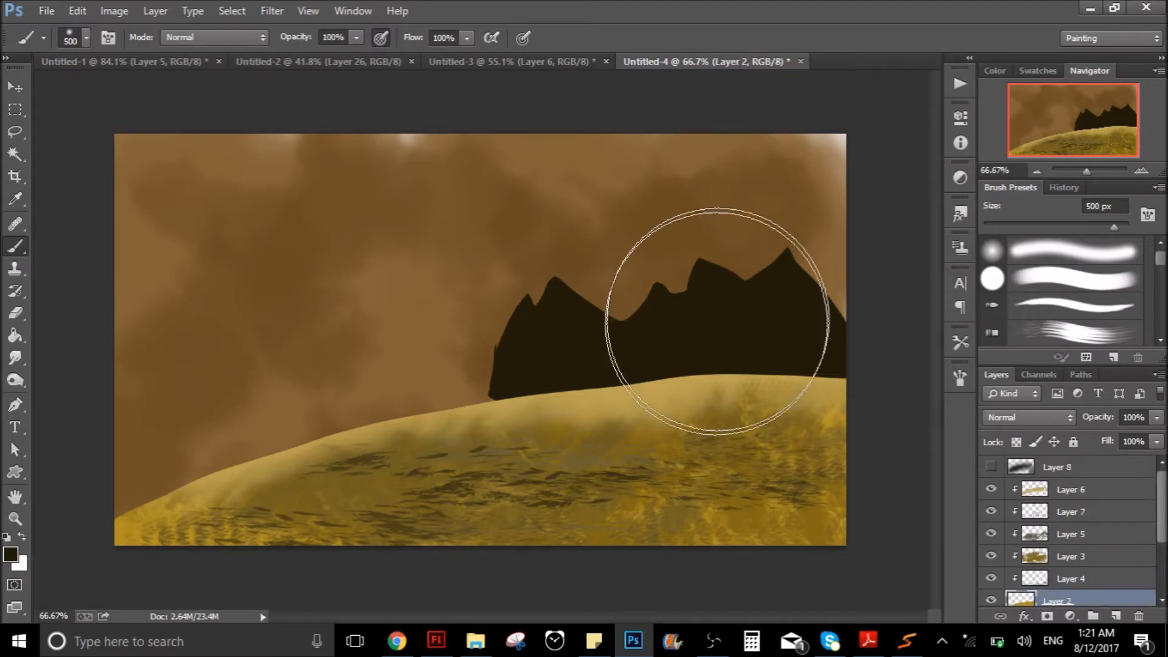
{"action": "mouse_move", "coordinate": [705, 285]}
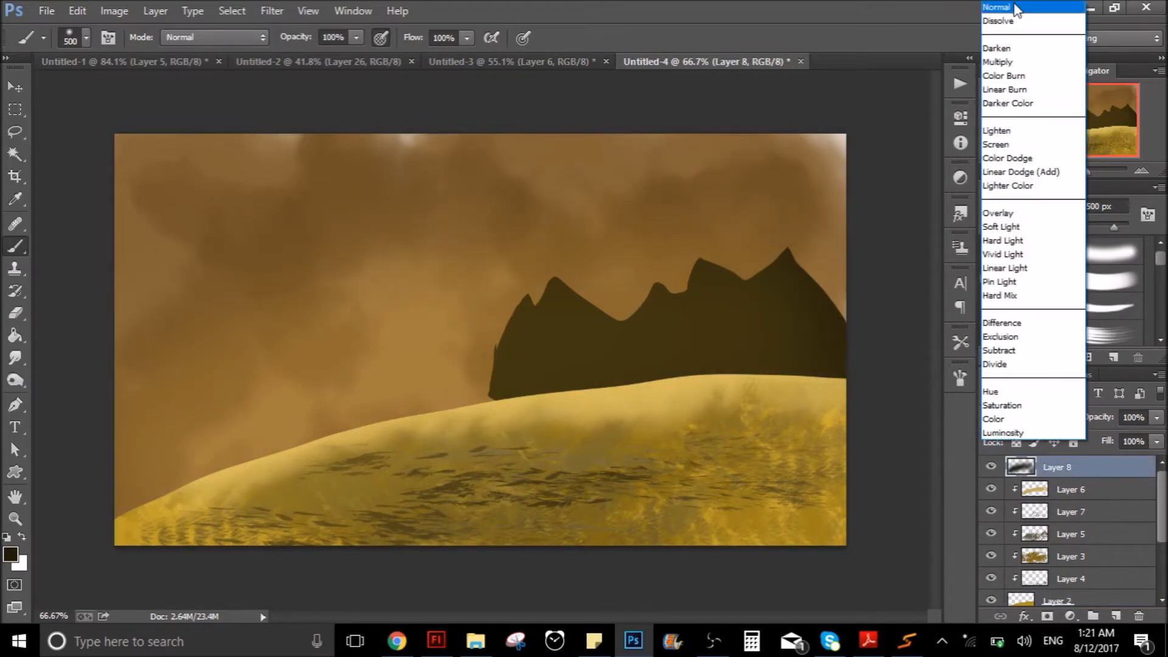
Set Layer 8's blend mode to Linear Dodge (Add) to brighten the scene.
{"action": "left_click", "coordinate": [998, 8]}
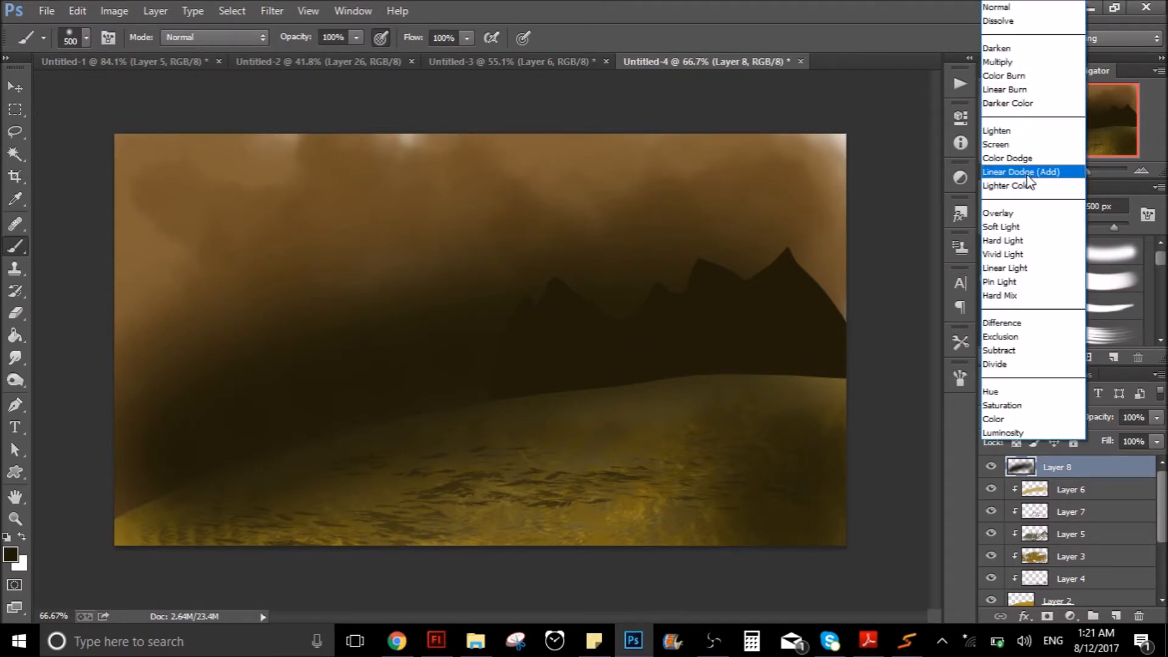
{"action": "left_click", "coordinate": [1017, 172]}
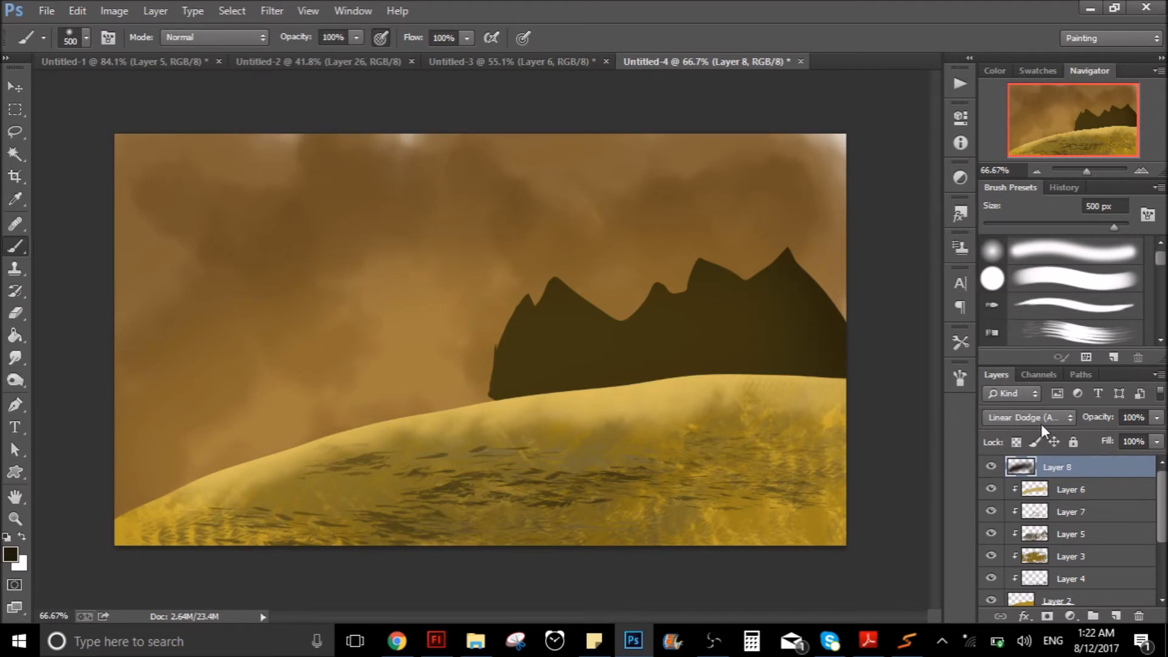
{"action": "mouse_move", "coordinate": [1043, 428]}
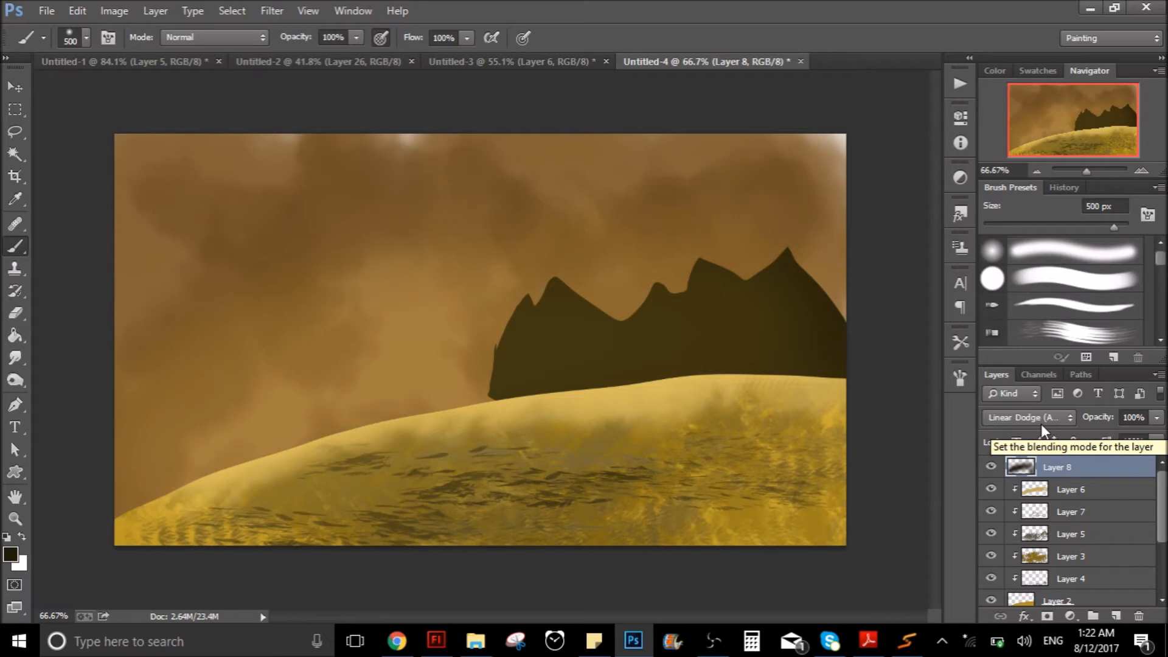